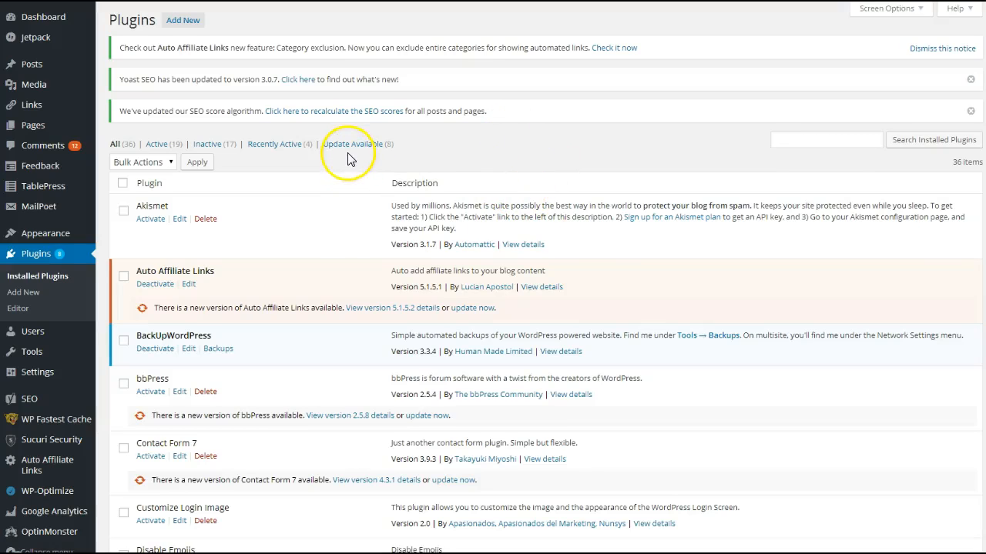
pyautogui.moveTo(381, 216)
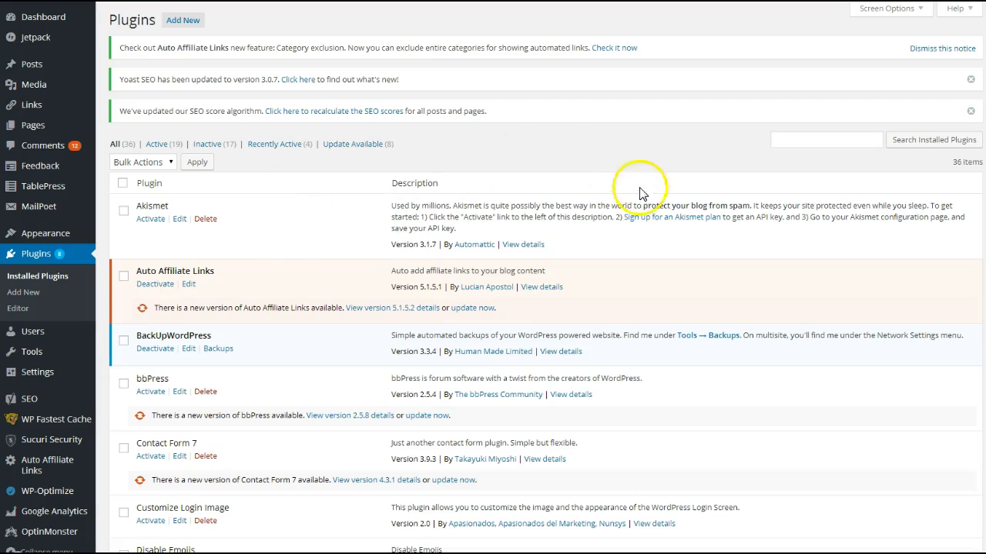
pyautogui.moveTo(322, 194)
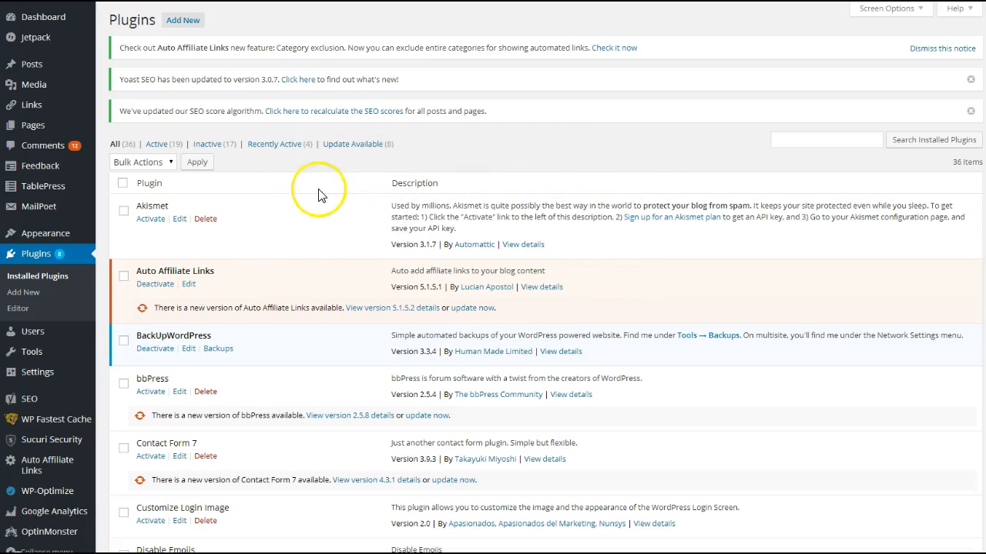
pyautogui.moveTo(323, 212)
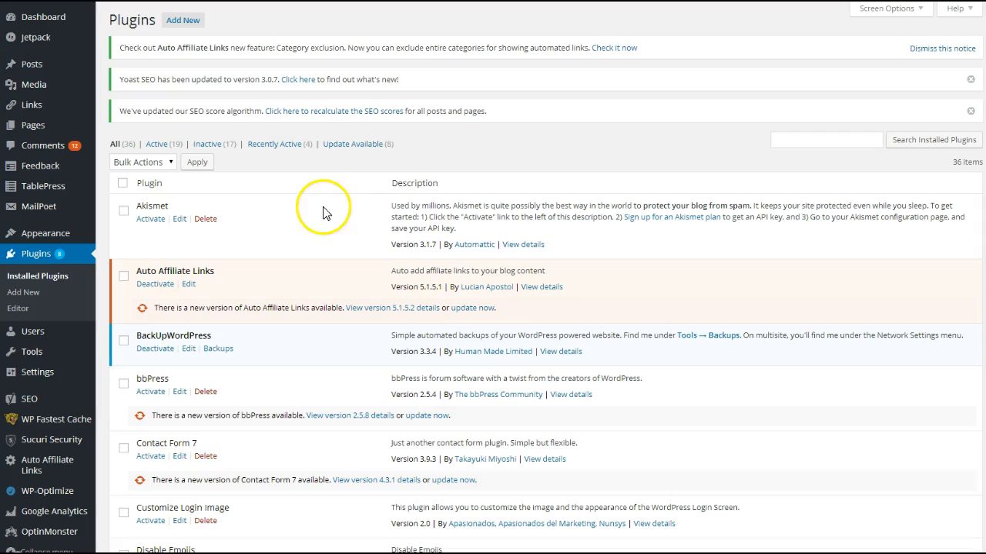
pyautogui.moveTo(336, 199)
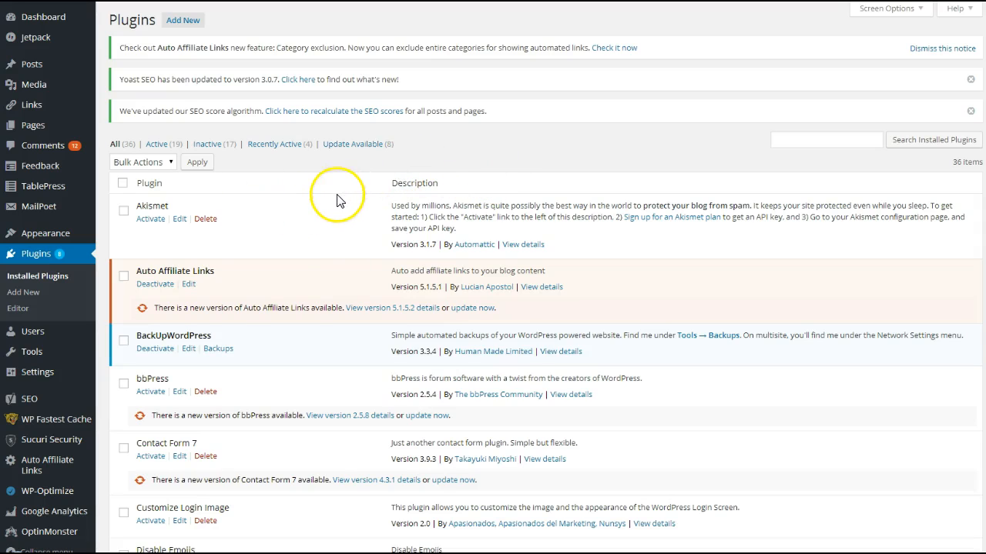
pyautogui.moveTo(377, 185)
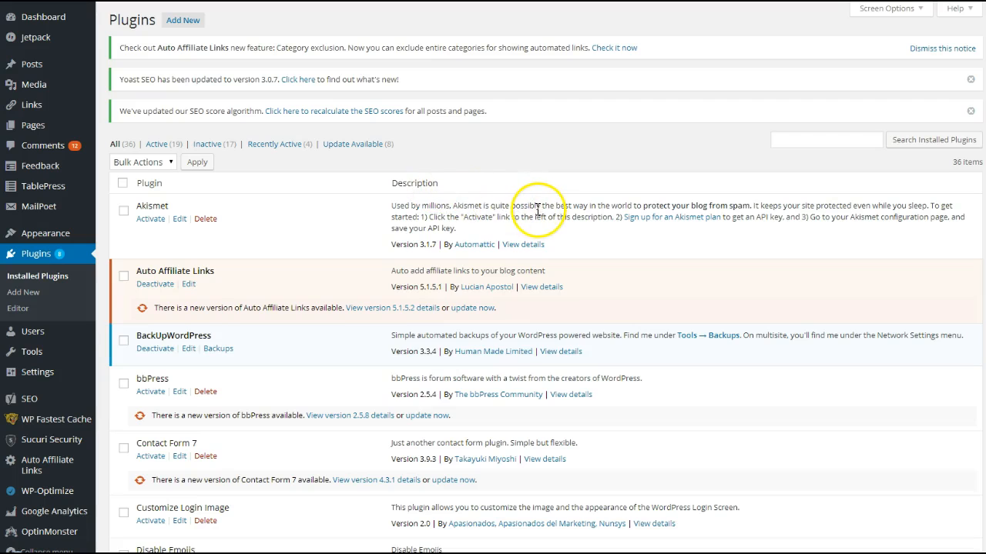
pyautogui.moveTo(550, 185)
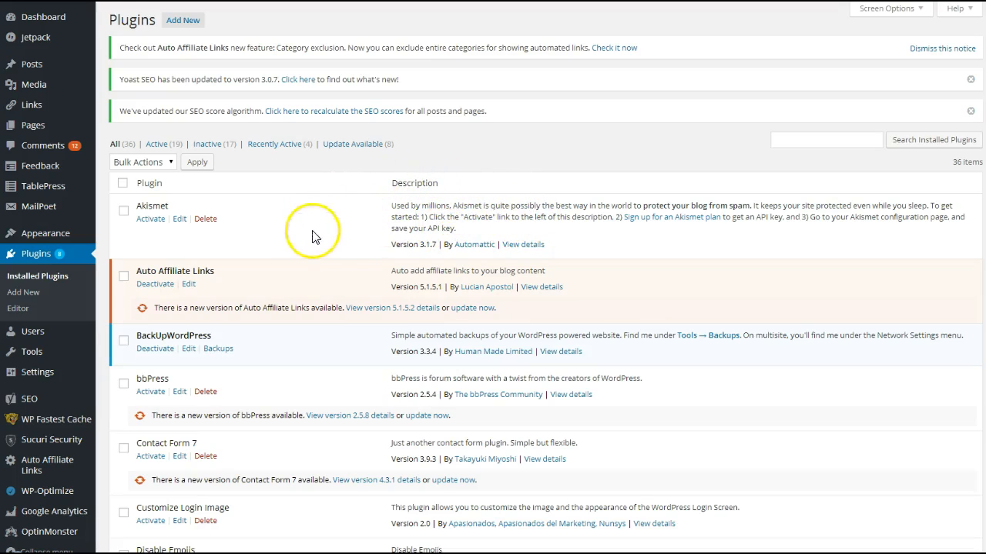
pyautogui.moveTo(407, 127)
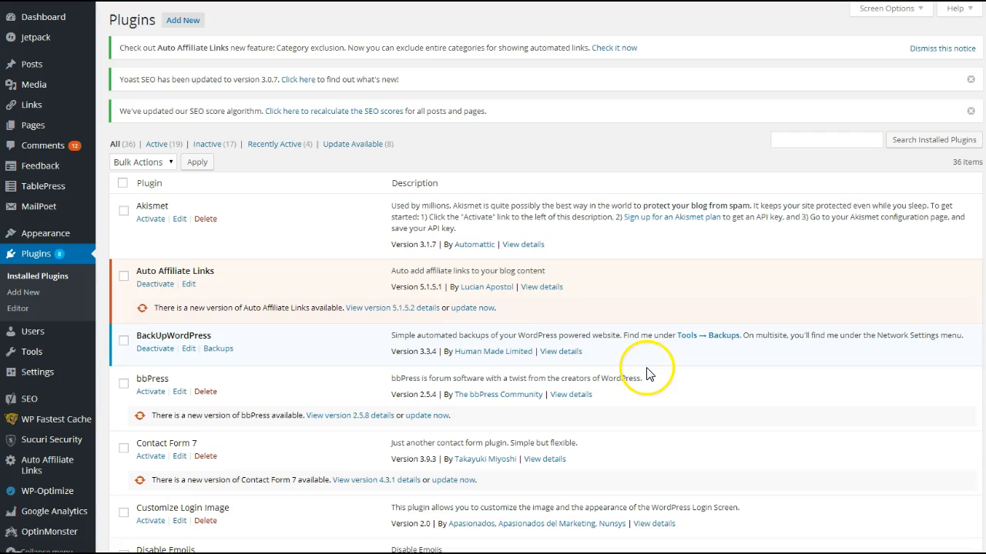
pyautogui.moveTo(251, 310)
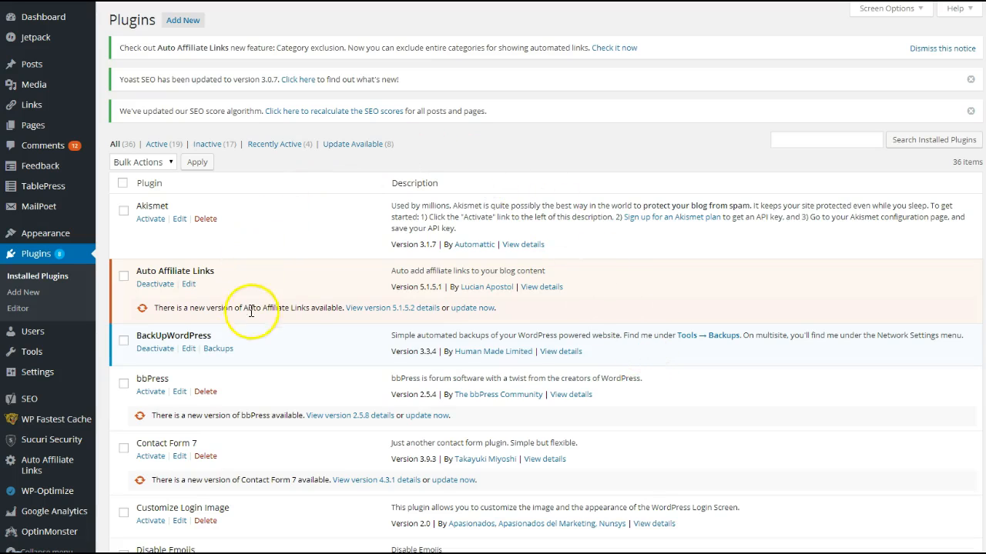
pyautogui.moveTo(301, 364)
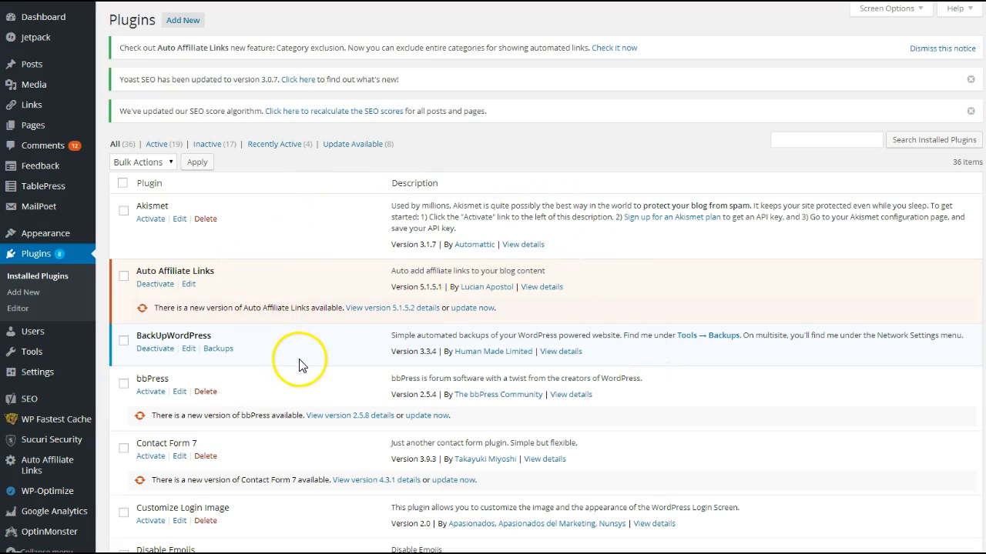
pyautogui.moveTo(308, 227)
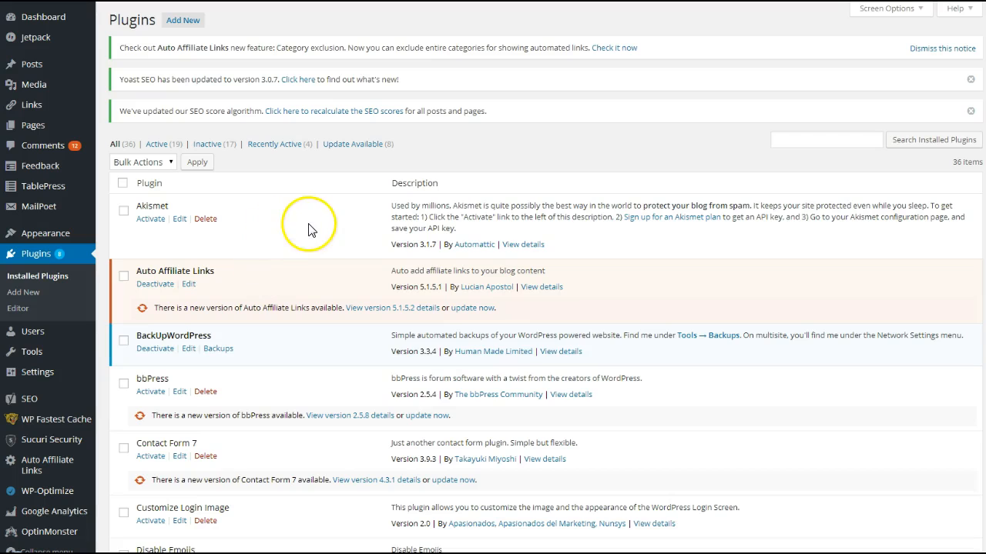
pyautogui.moveTo(321, 227)
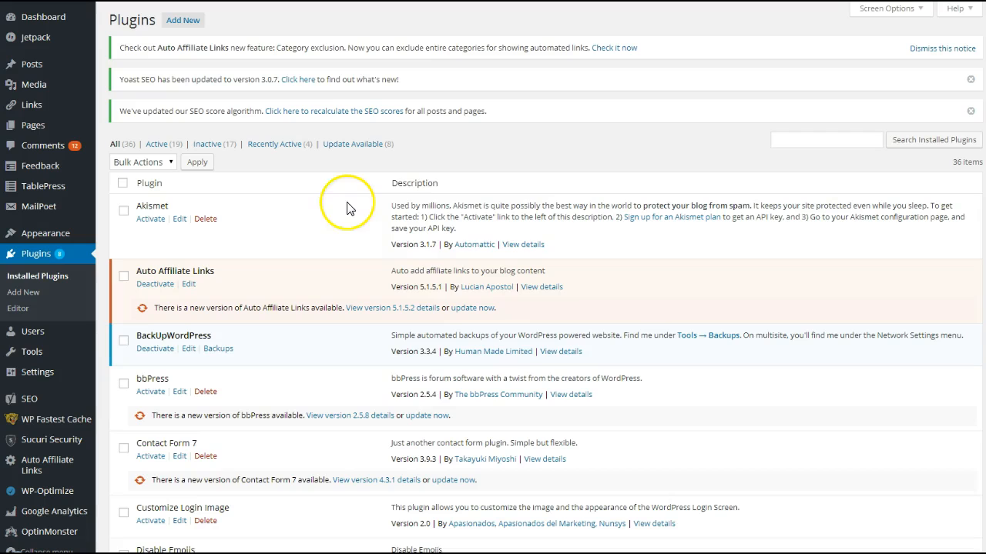
pyautogui.moveTo(527, 147)
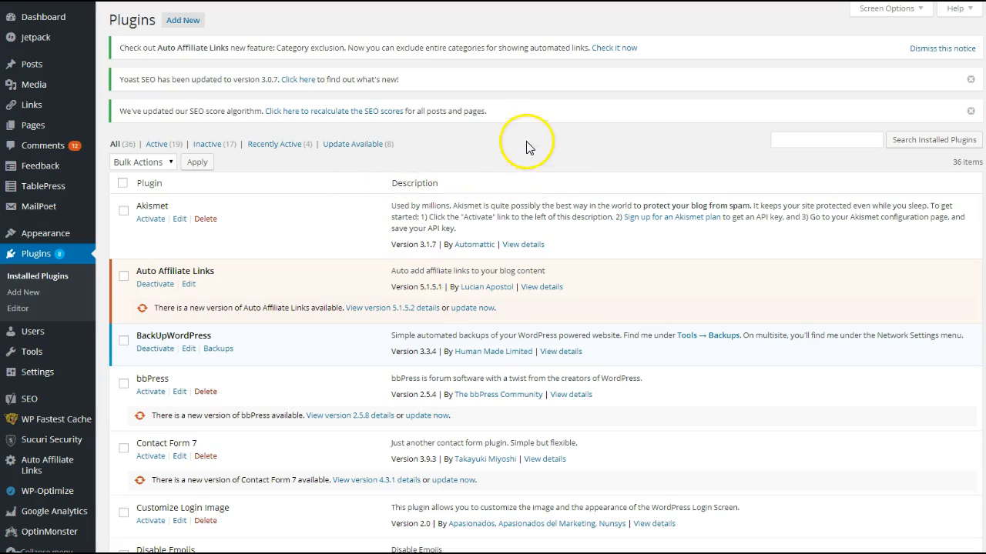
pyautogui.moveTo(281, 202)
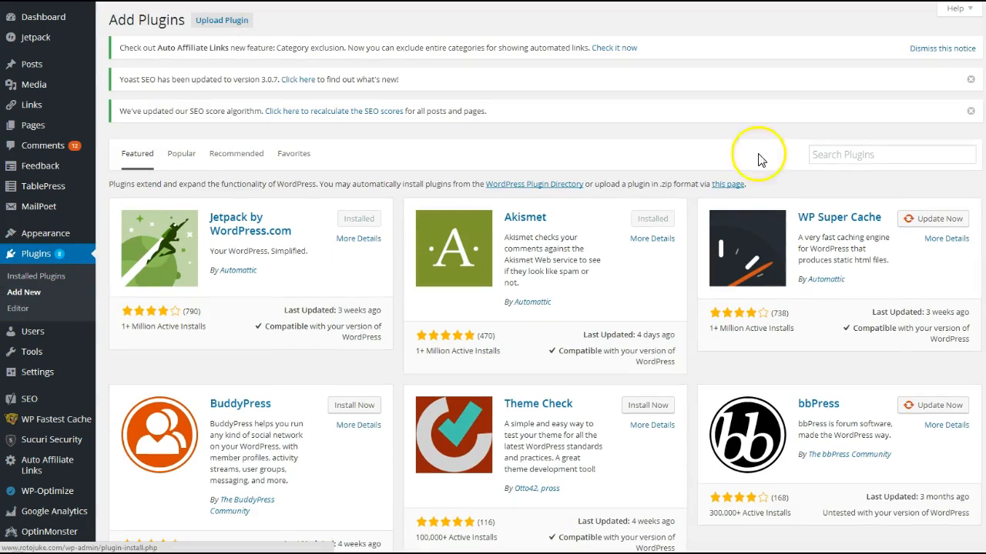
# Search the plugin directory for 'wp fastest cache' to find the installed plugin.
pyautogui.write('wp fastest cache')
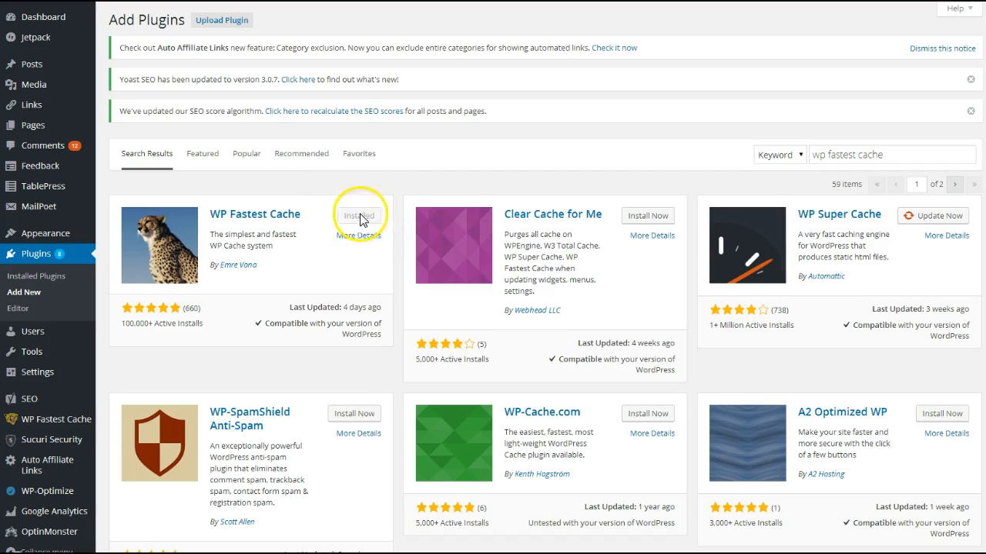
pyautogui.moveTo(342, 195)
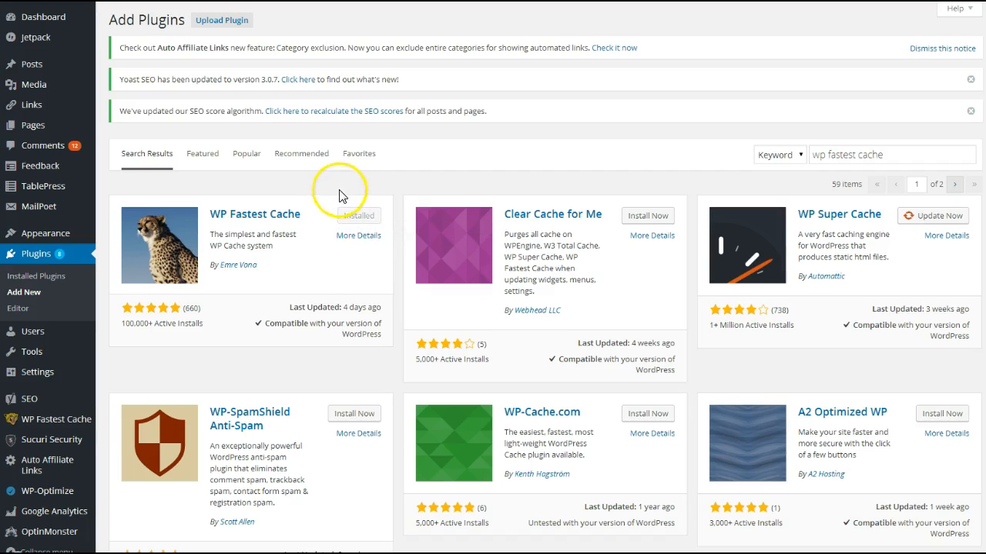
pyautogui.moveTo(258, 258)
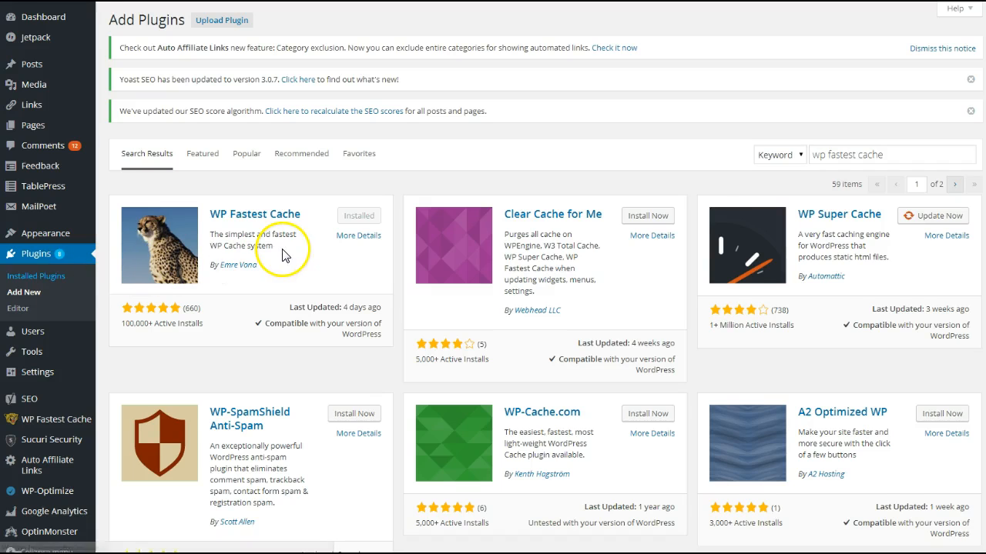
# Return to Installed Plugins and scroll down to confirm WP Fastest Cache is active.
pyautogui.click(35, 276)
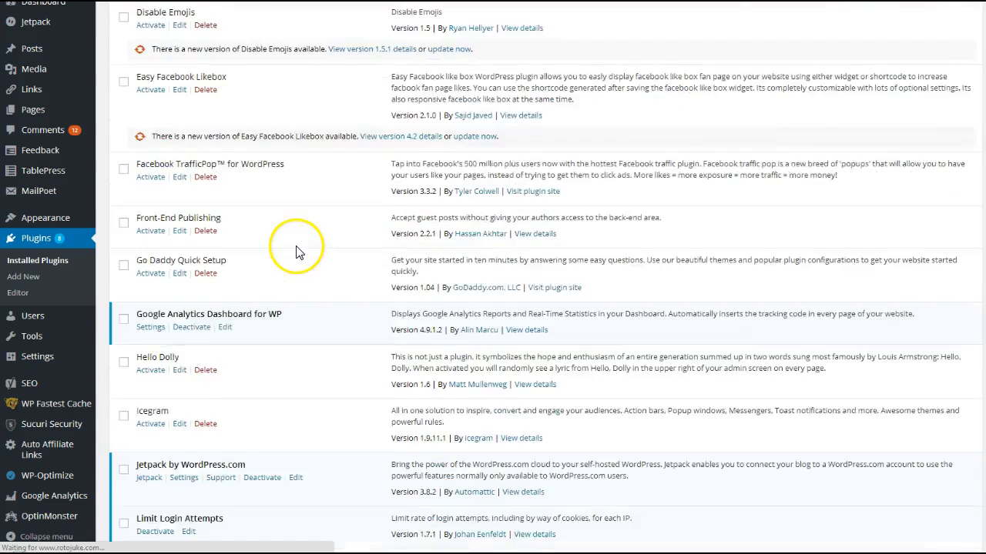
pyautogui.scroll(-3)
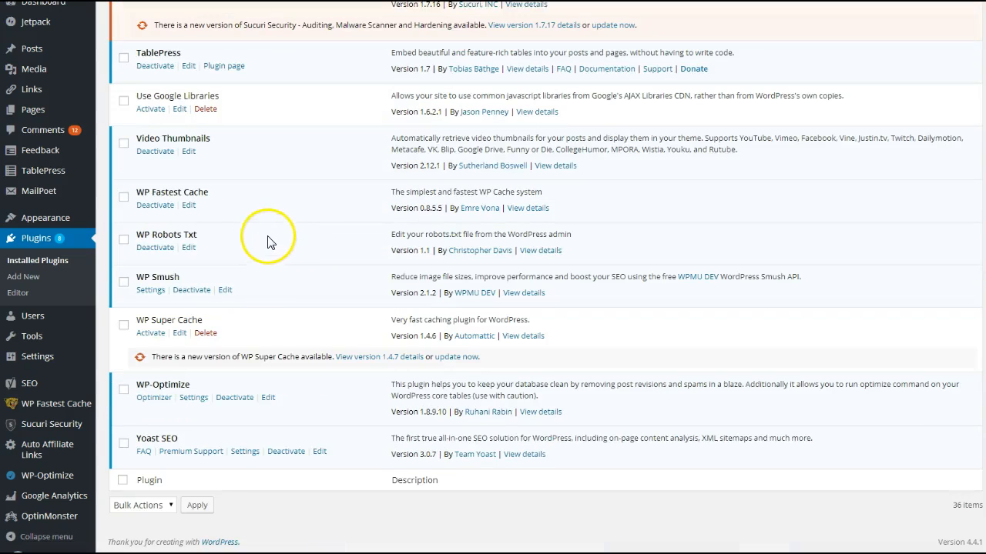
pyautogui.moveTo(141, 223)
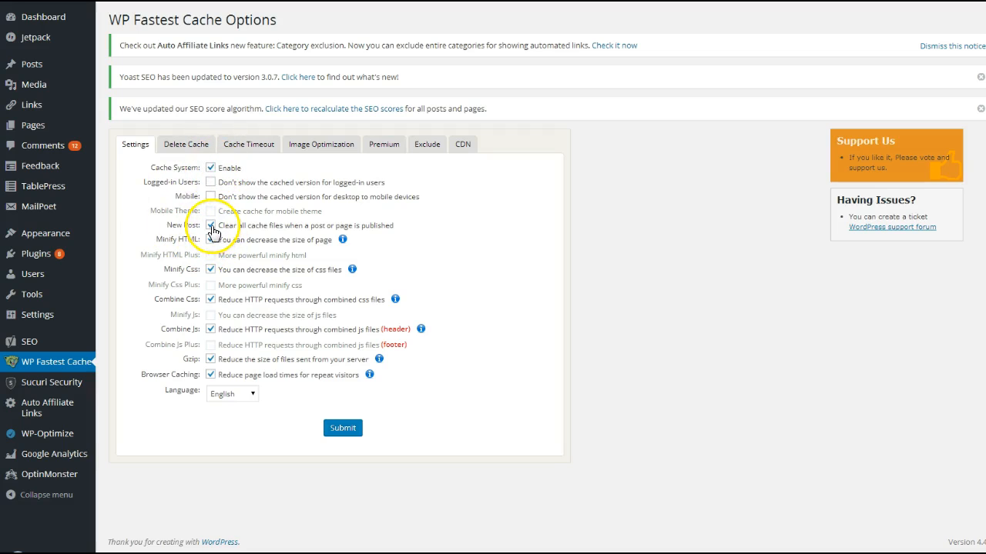
# Enable clearing all cache files when a new post is published in WP Fastest Cache settings.
pyautogui.click(210, 225)
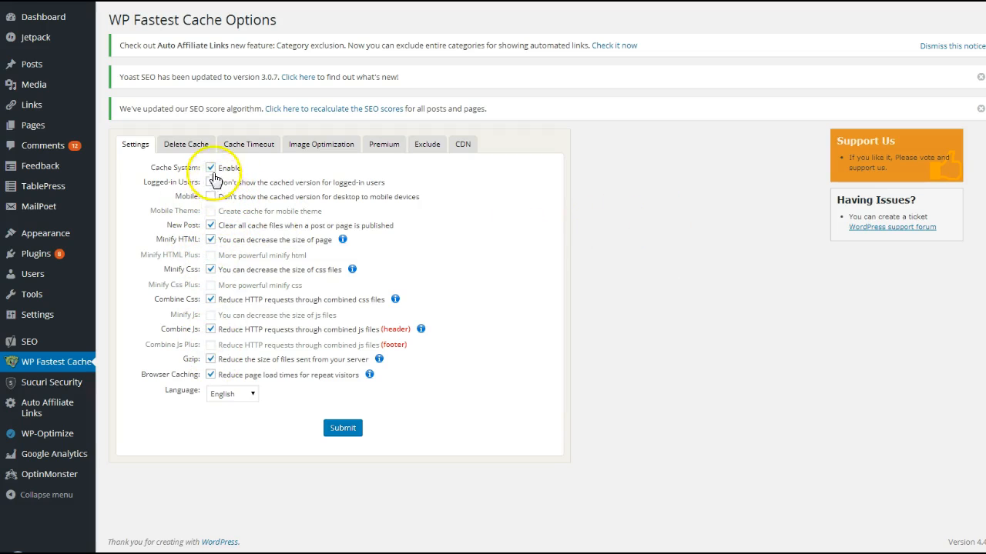
pyautogui.moveTo(580, 125)
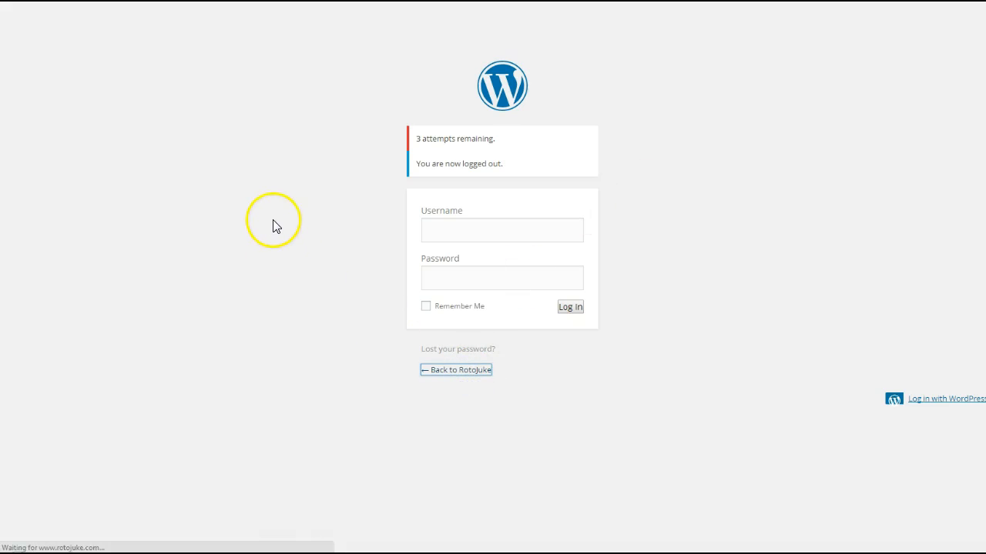
# Go from the login page to RotoJuke and open the 1/7/16 lineup picks post.
pyautogui.click(455, 369)
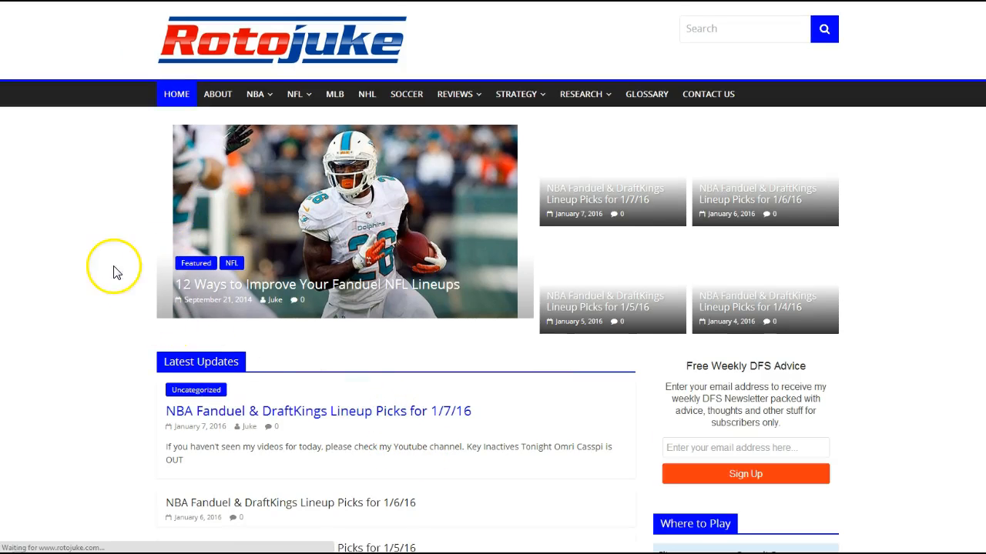
pyautogui.click(318, 410)
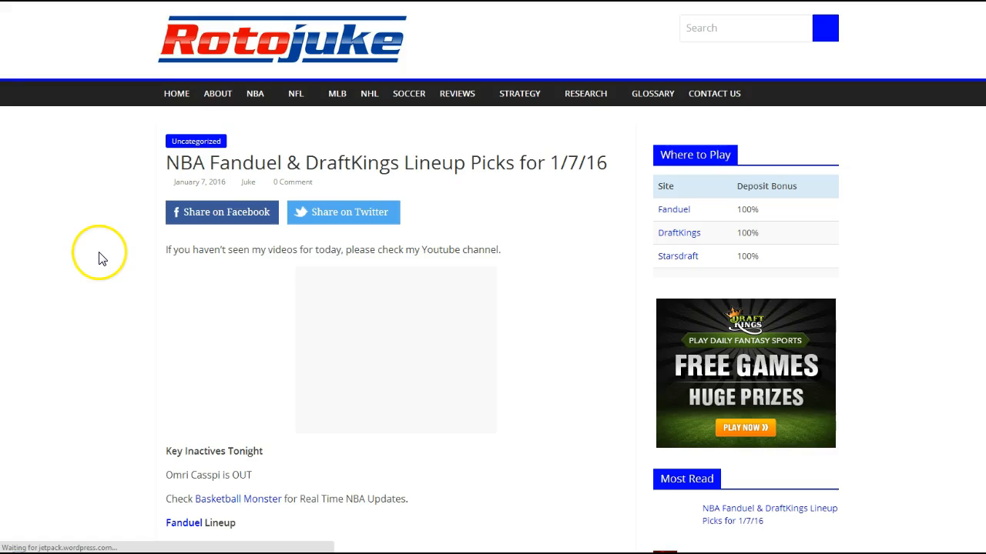
pyautogui.scroll(-3)
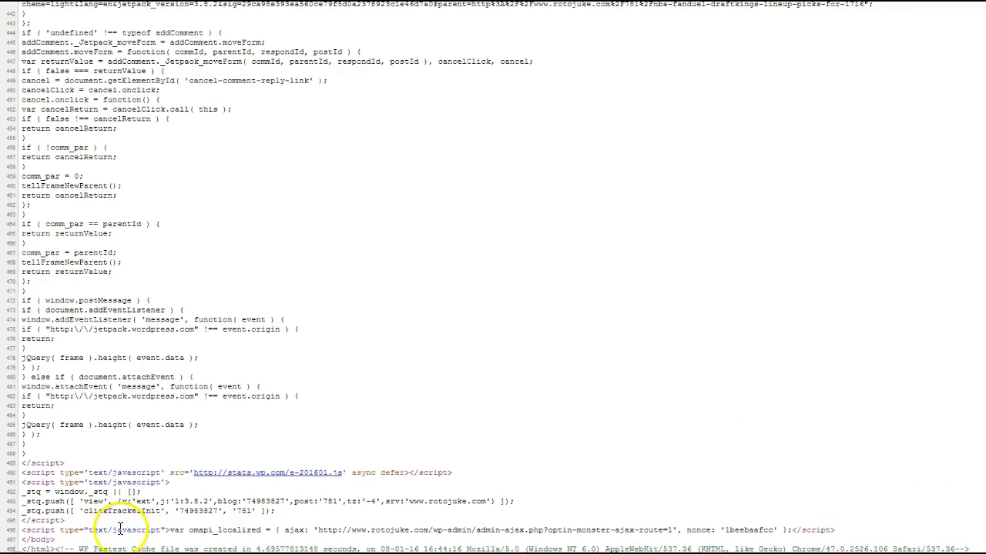
pyautogui.moveTo(204, 546)
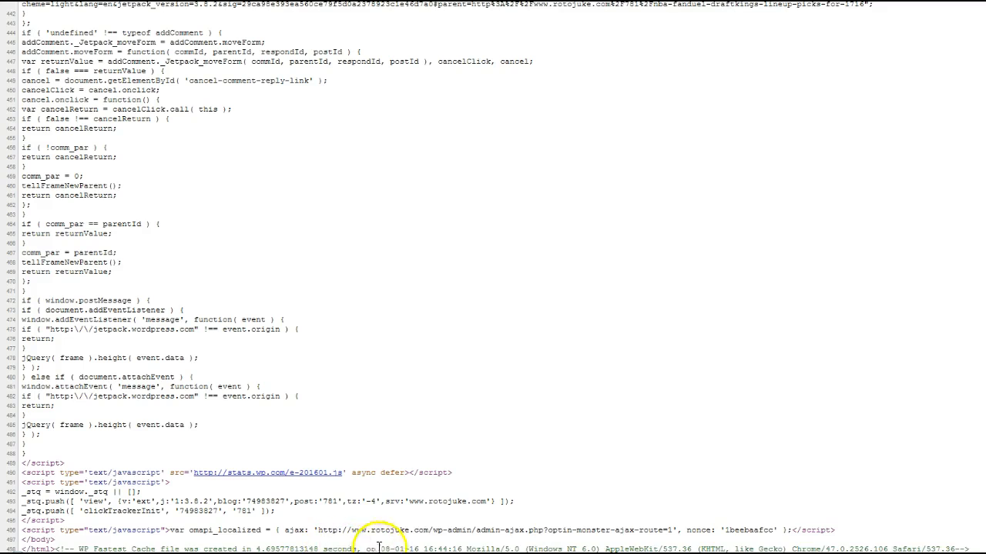
pyautogui.moveTo(443, 104)
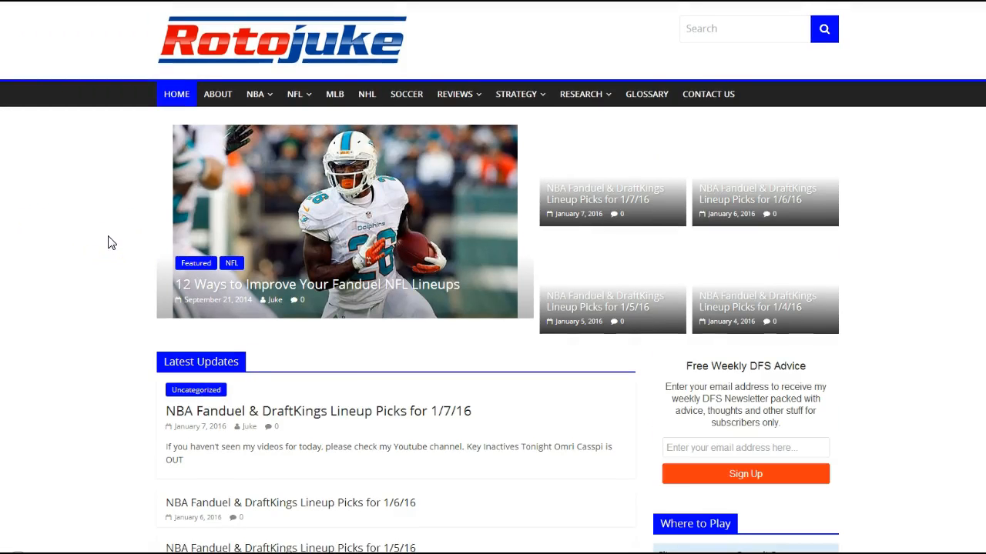
pyautogui.moveTo(547, 395)
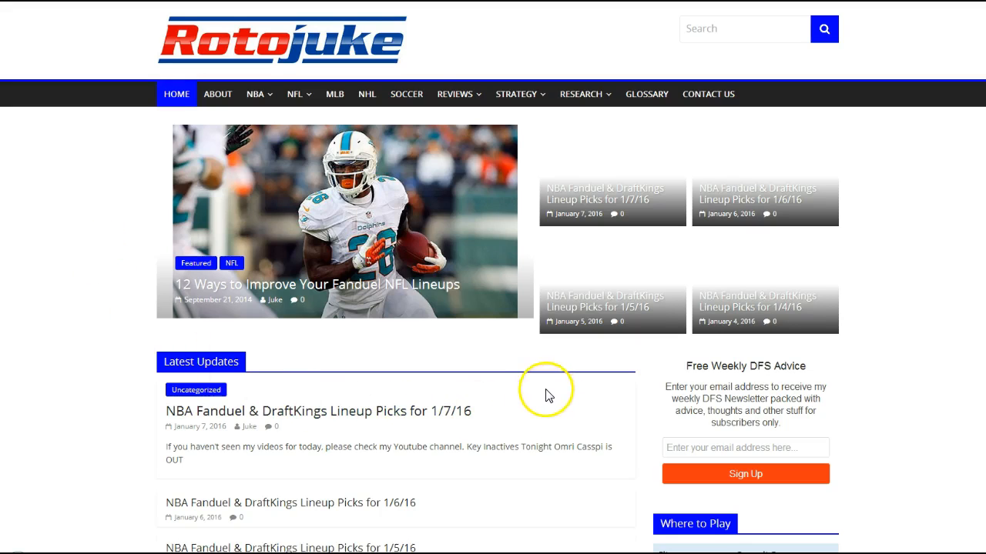
pyautogui.moveTo(329, 366)
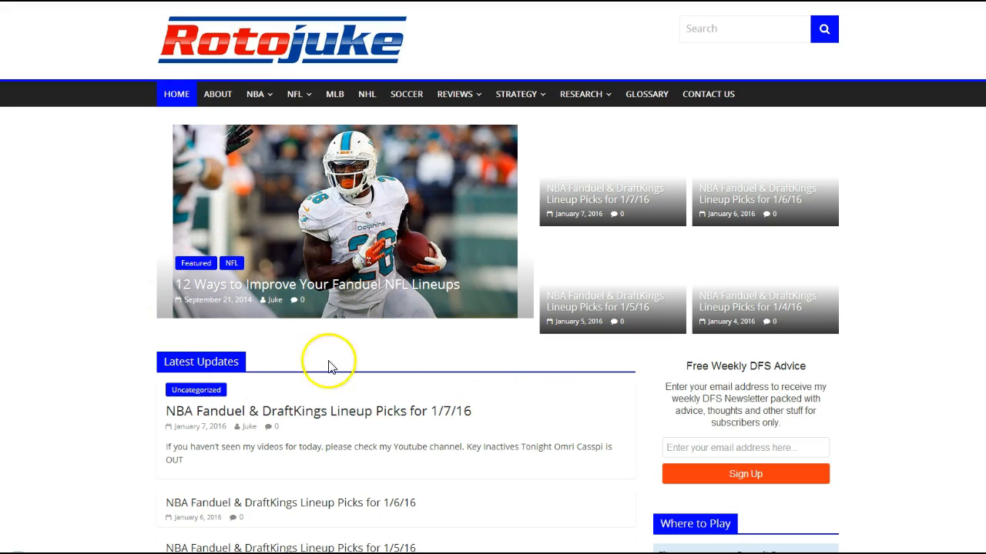
pyautogui.moveTo(108, 313)
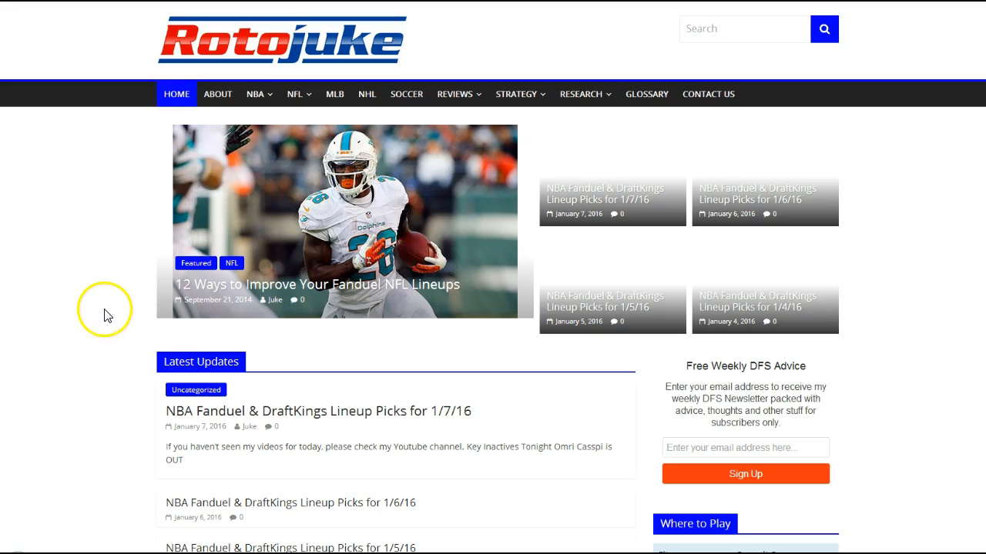
pyautogui.moveTo(227, 344)
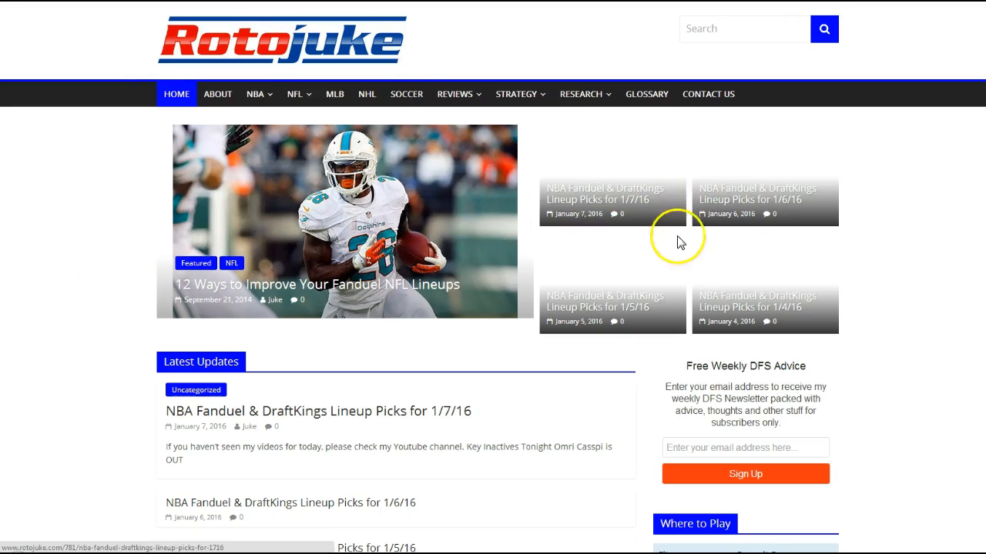
pyautogui.moveTo(372, 426)
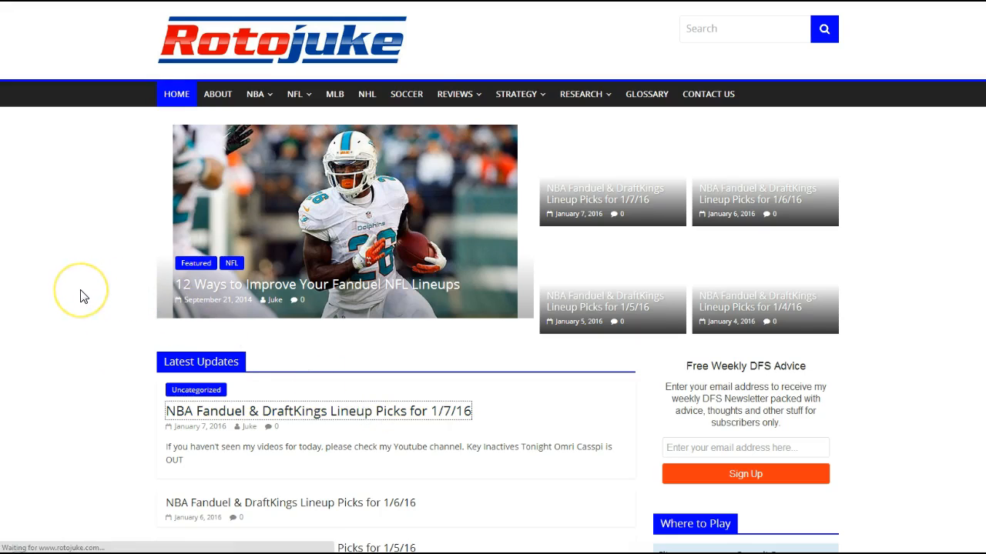
# Open the NBA Fanduel & DraftKings Lineup Picks for 1/7/16 post and scroll through it.
pyautogui.click(318, 411)
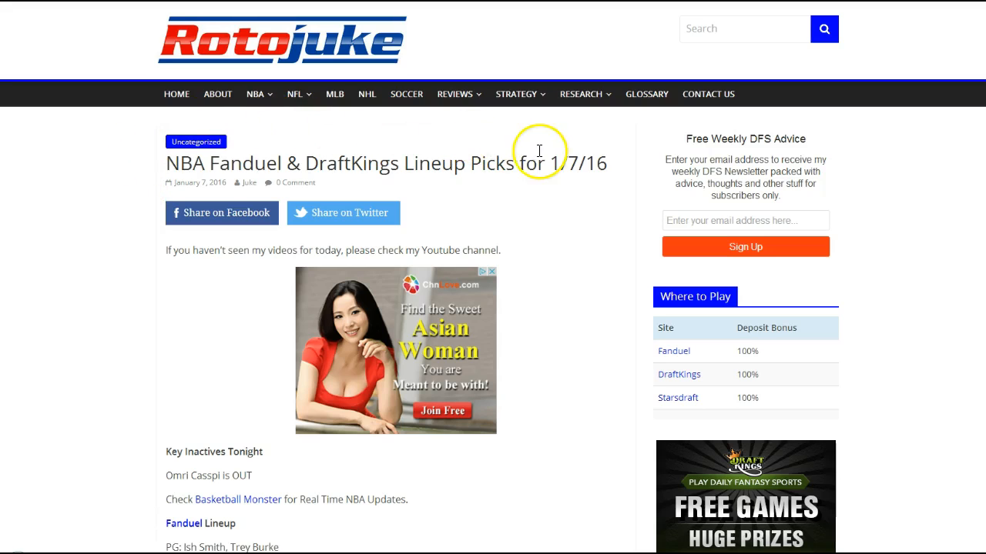
pyautogui.scroll(-3)
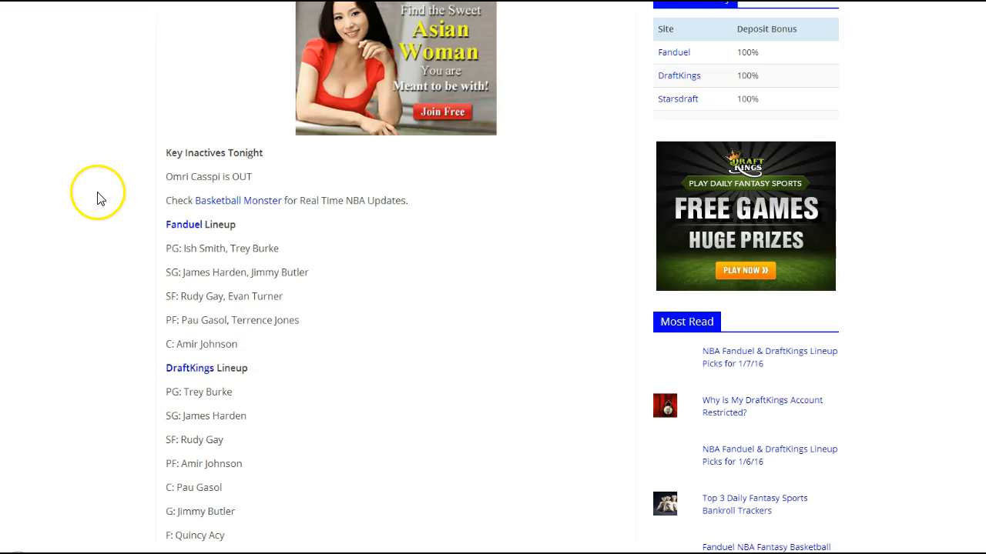
pyautogui.moveTo(65, 197)
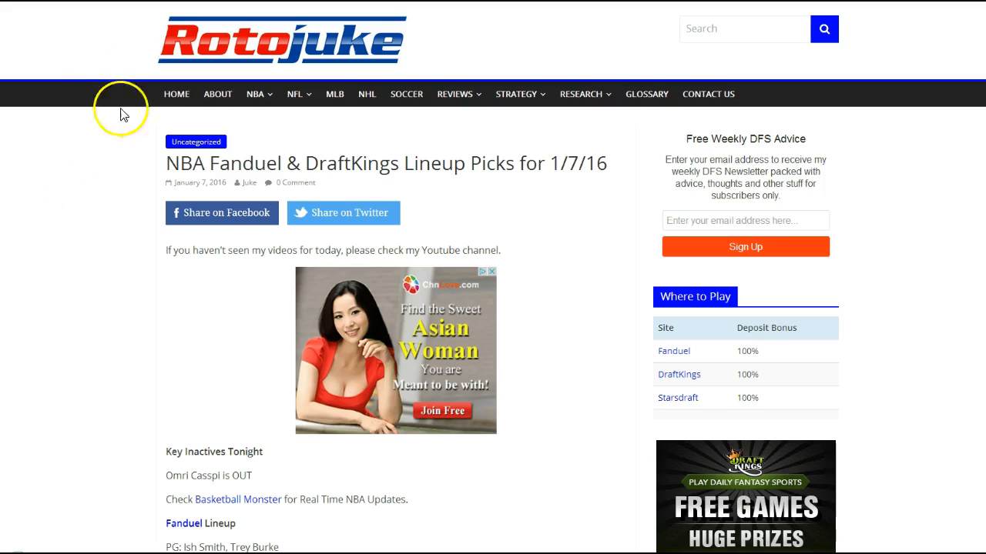
pyautogui.moveTo(77, 56)
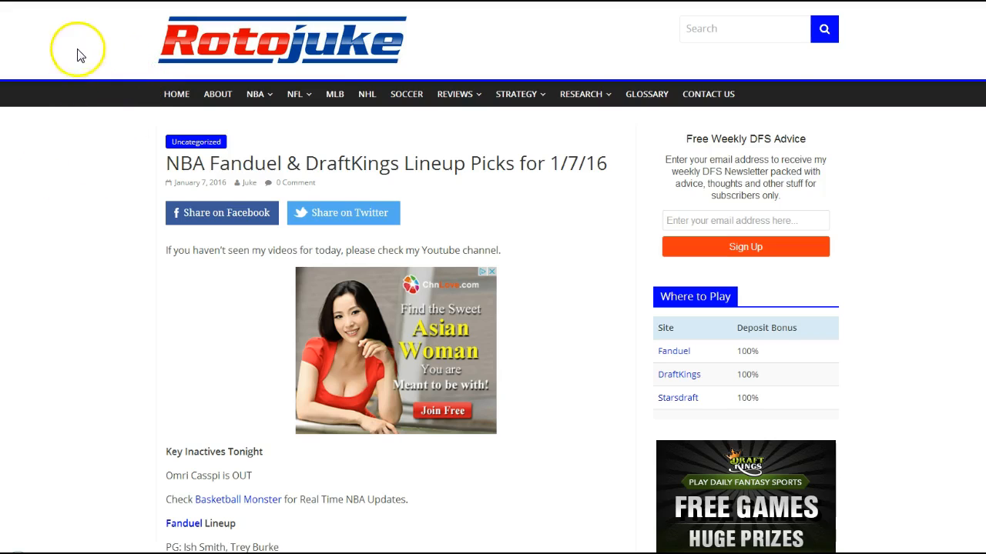